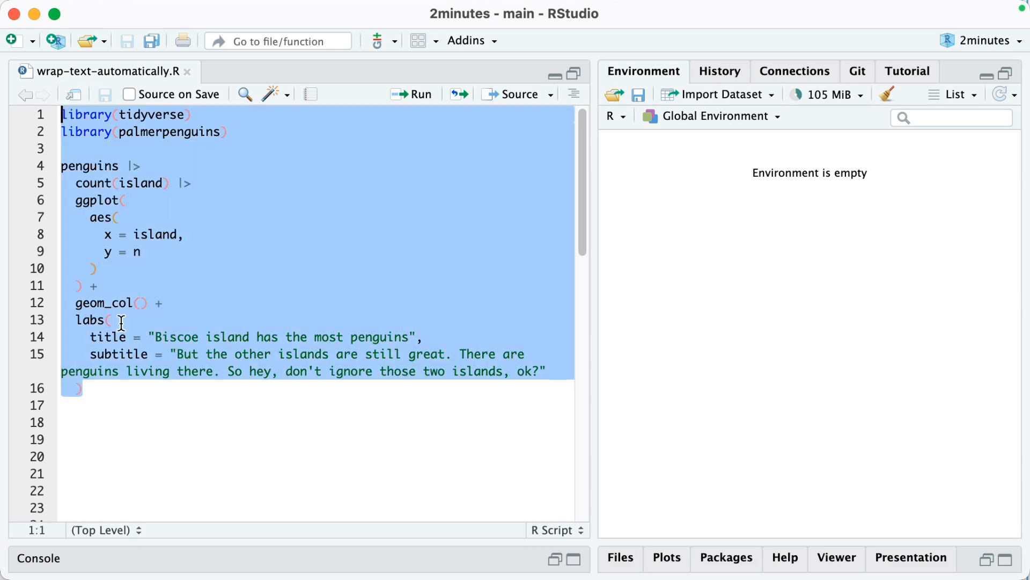
Click into the penguin bar chart code with the Biscoe title and long subtitle
left_click(412, 94)
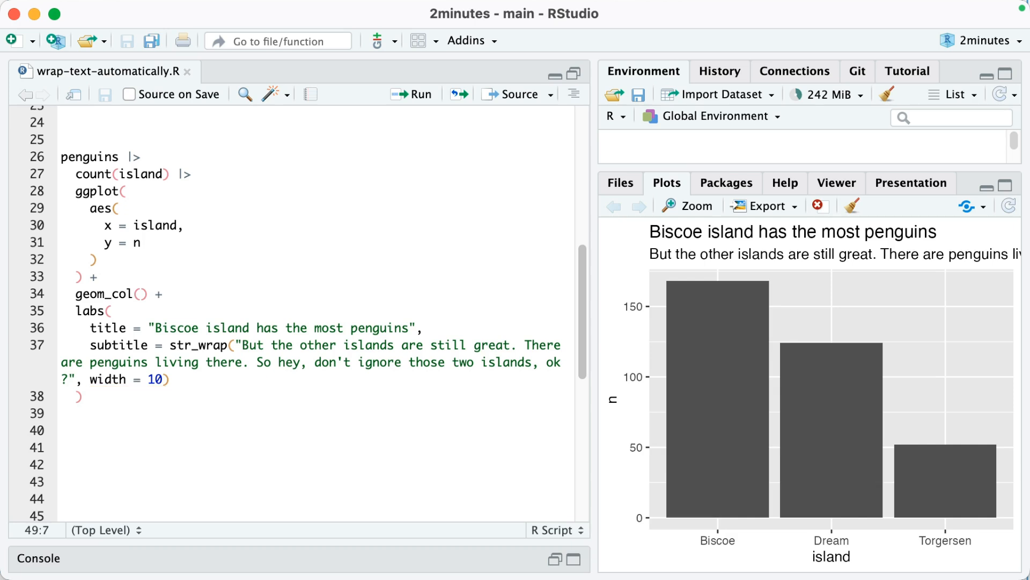
Raise the str_wrap subtitle width to 20, then 60, re-running the plot
left_click(412, 94)
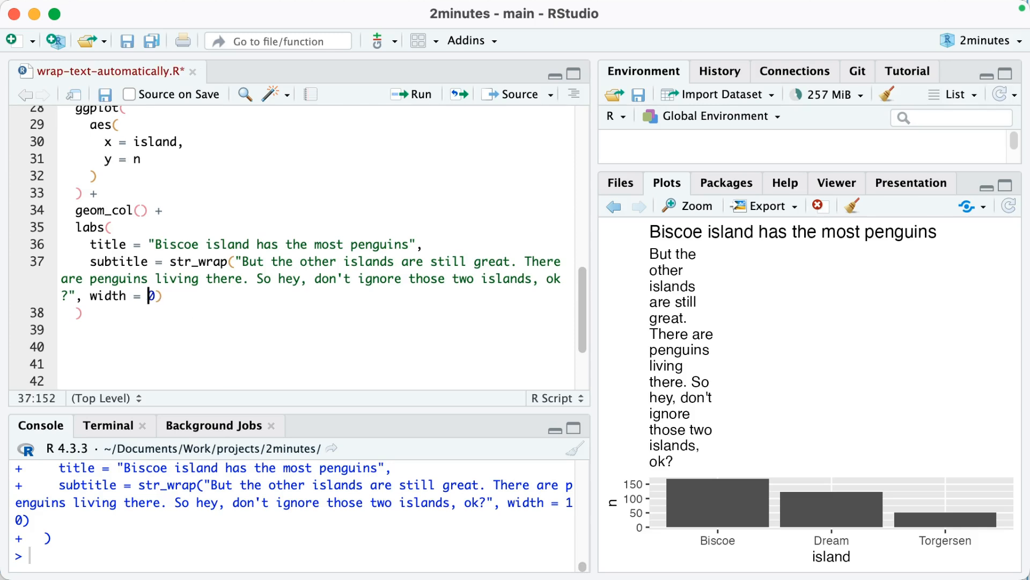
type("2")
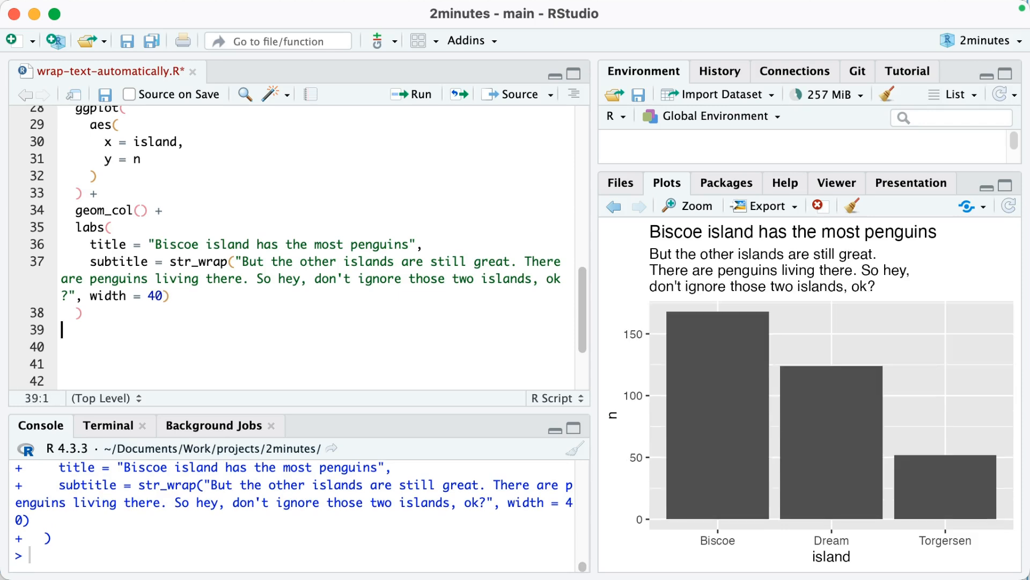
left_click(155, 296)
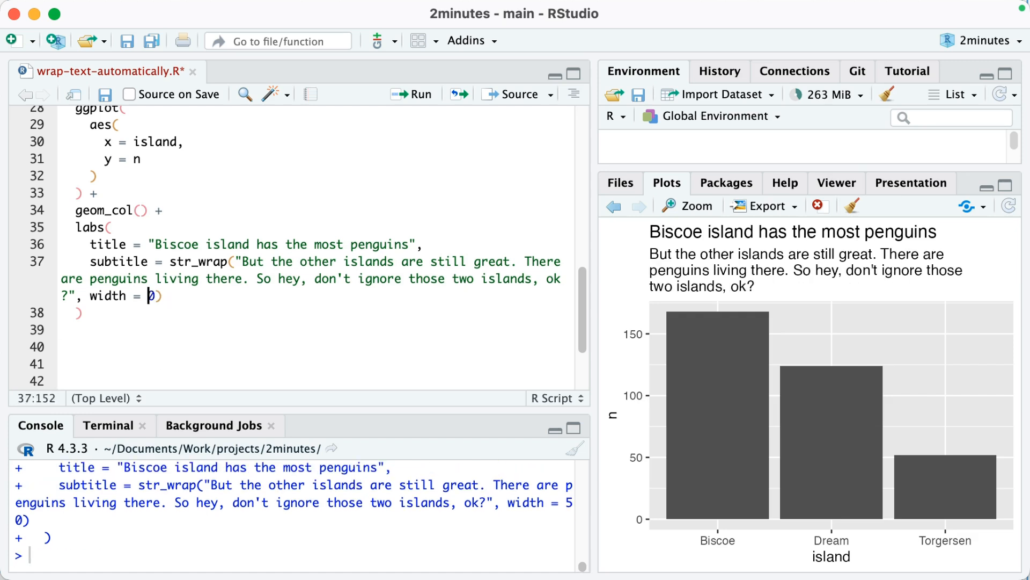
type("6")
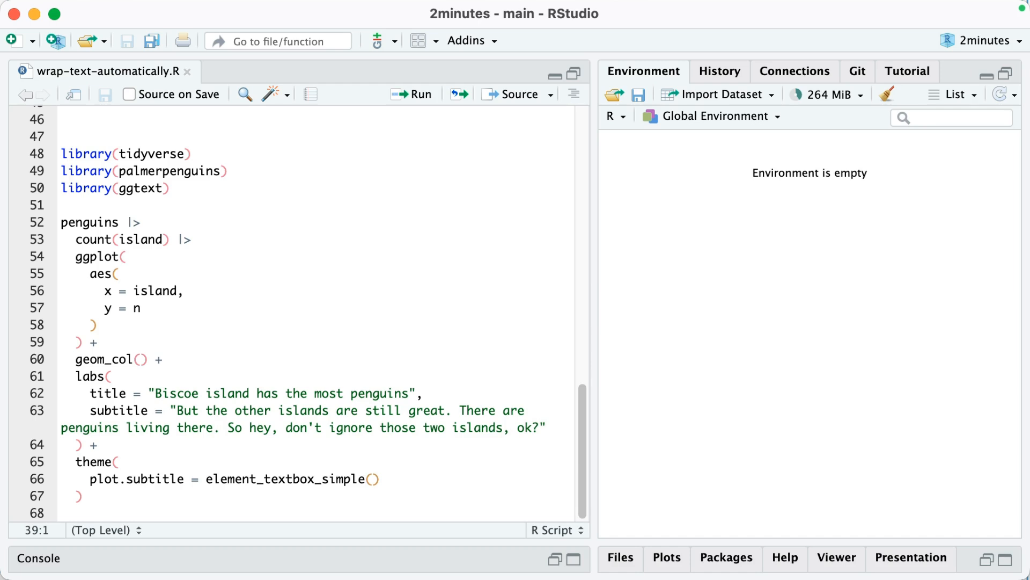
mouse_move(199, 263)
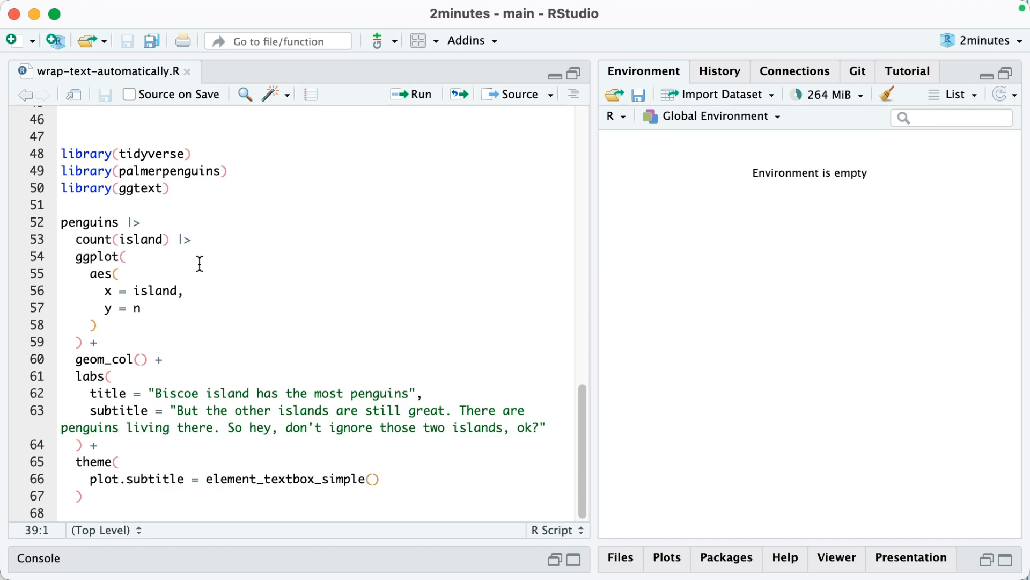
Focus the ggtext chart code with element_textbox_simple() subtitle to run it
left_click(419, 93)
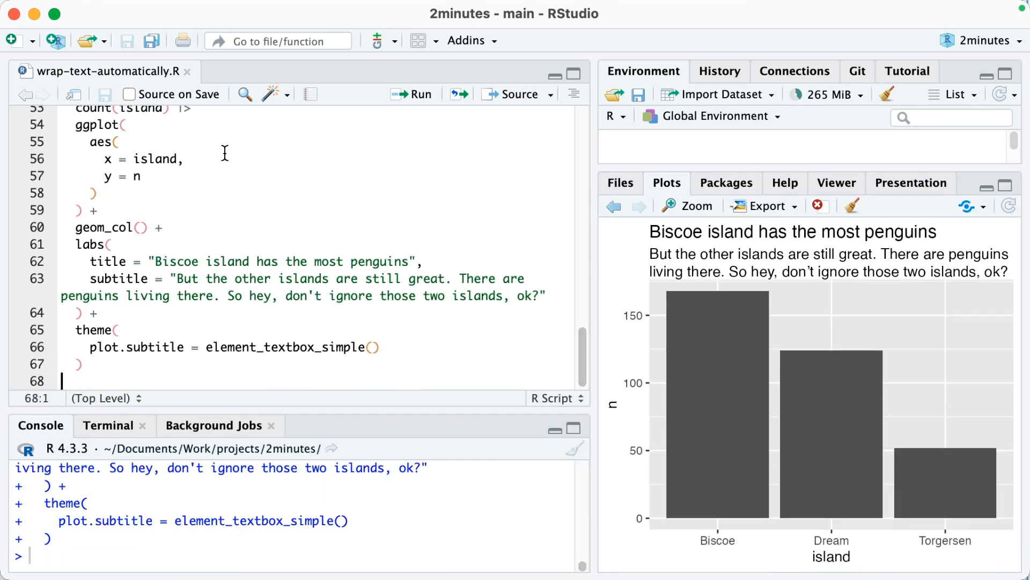